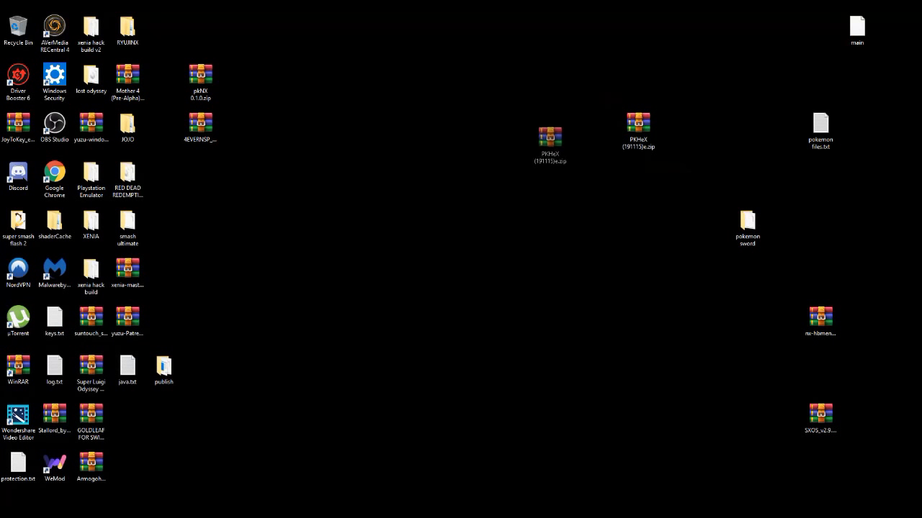
# Step: Open the PKHeX zip archive from the desktop in WinRAR
pyautogui.click(550, 137)
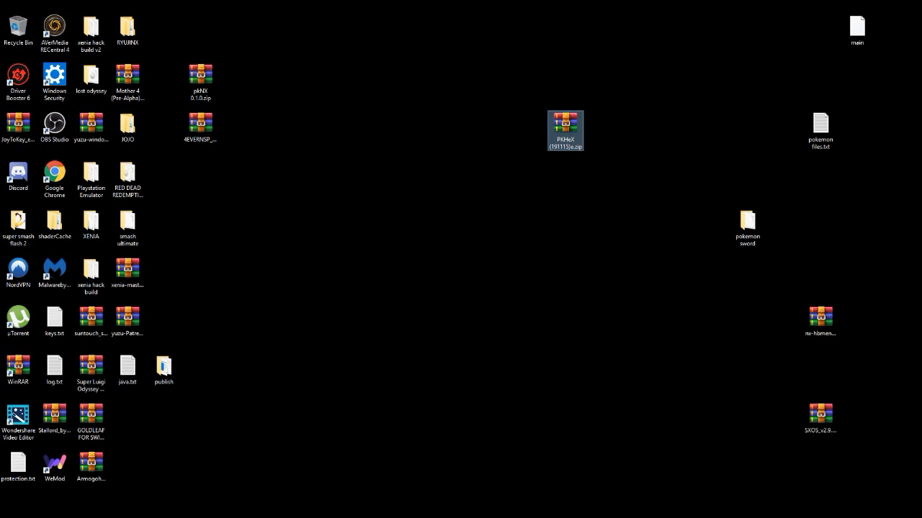
pyautogui.doubleClick(565, 129)
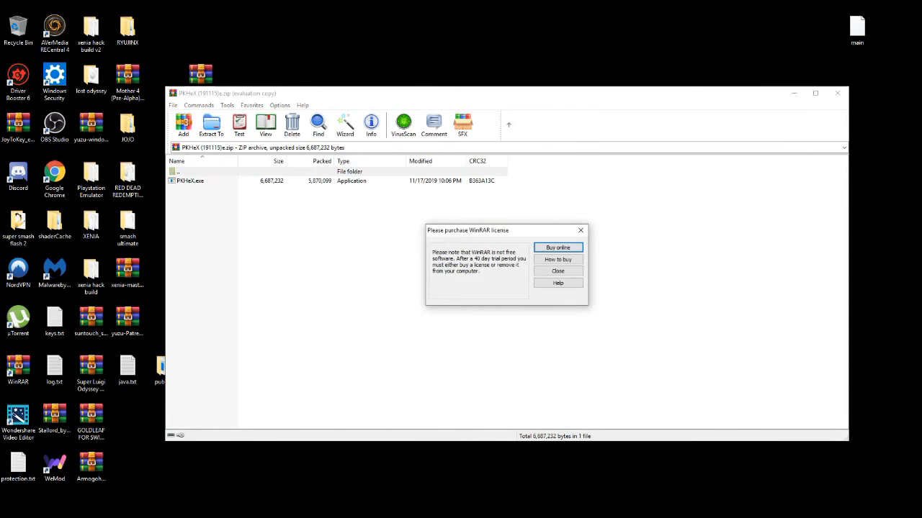
# Step: Run PKHeX.exe from the archive and accept creating its backup folder
pyautogui.click(557, 270)
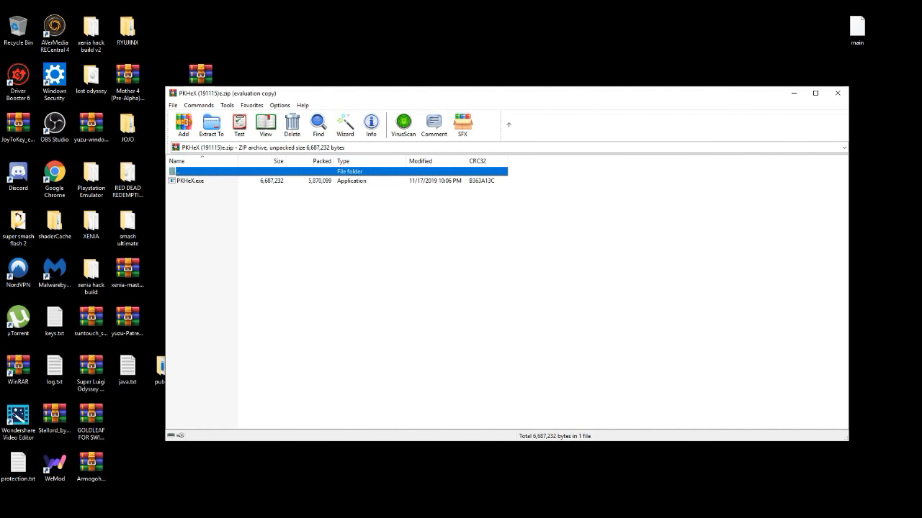
pyautogui.click(190, 181)
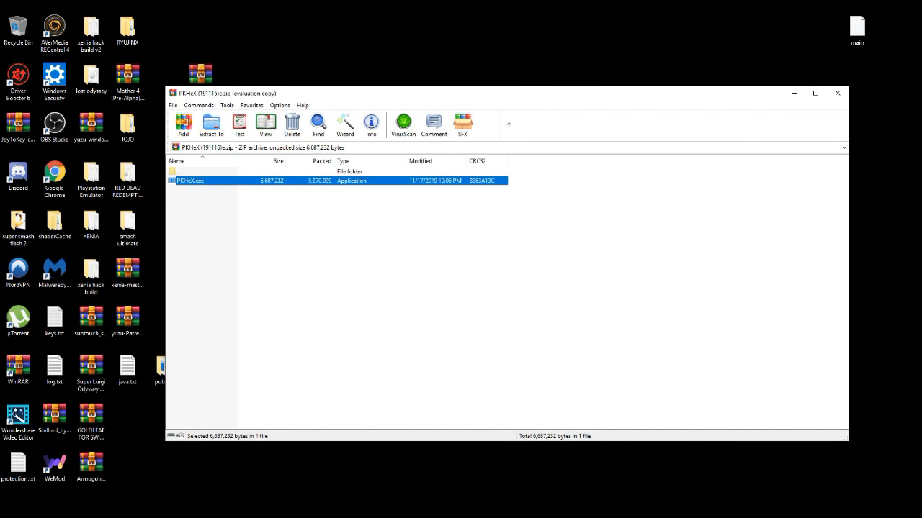
pyautogui.doubleClick(190, 182)
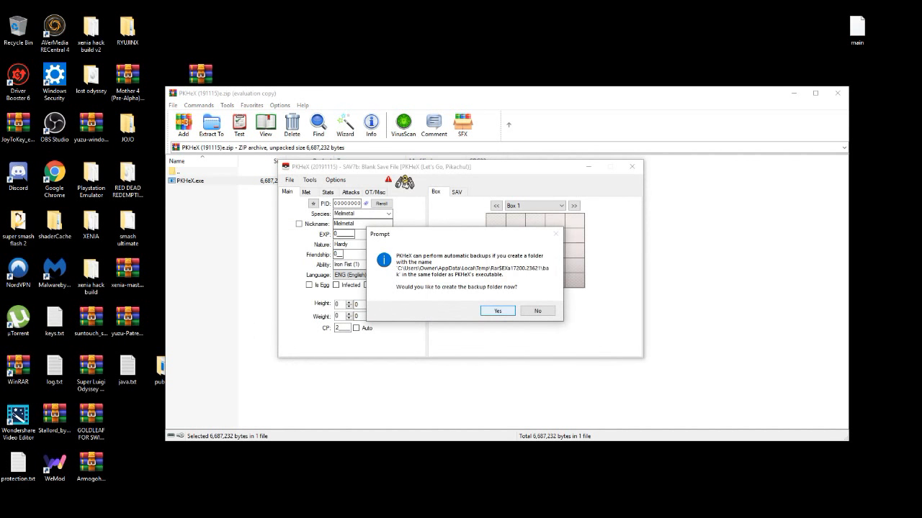
pyautogui.click(498, 311)
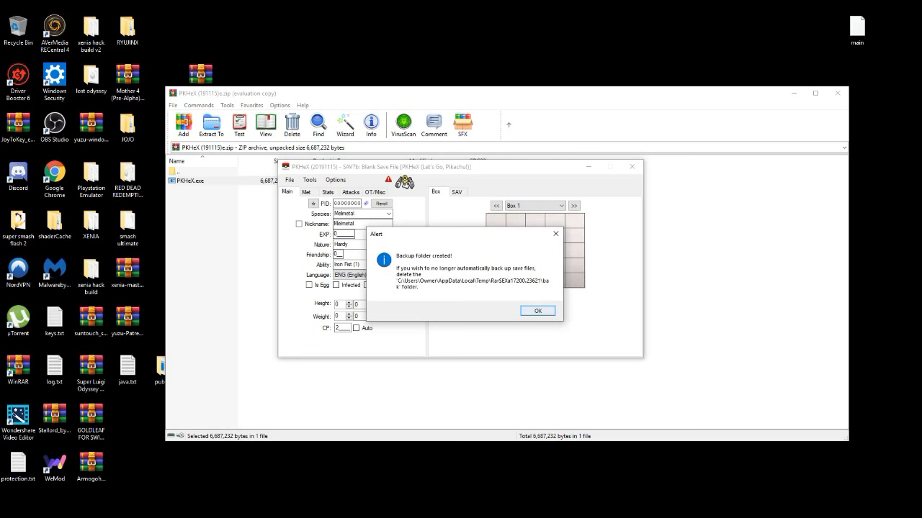
pyautogui.click(537, 311)
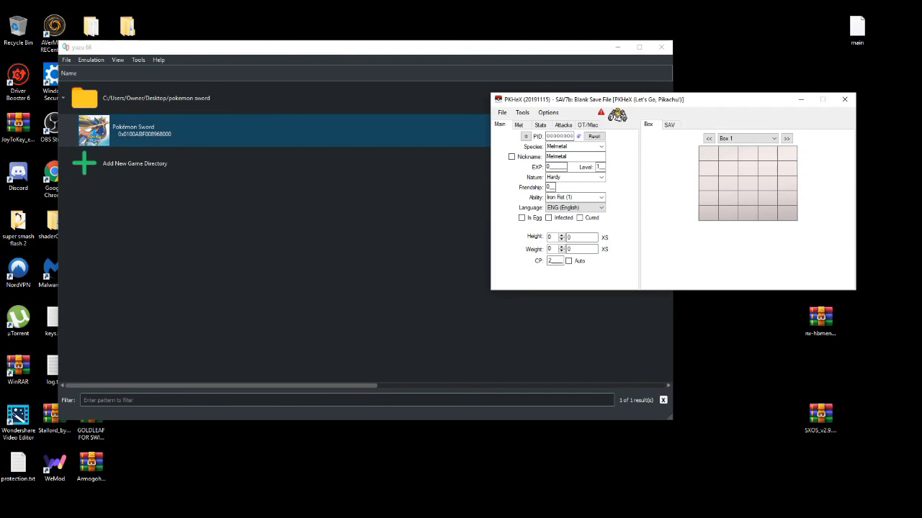
# Step: Open Pokémon Sword's save data location for the chosen user profile
pyautogui.rightClick(132, 130)
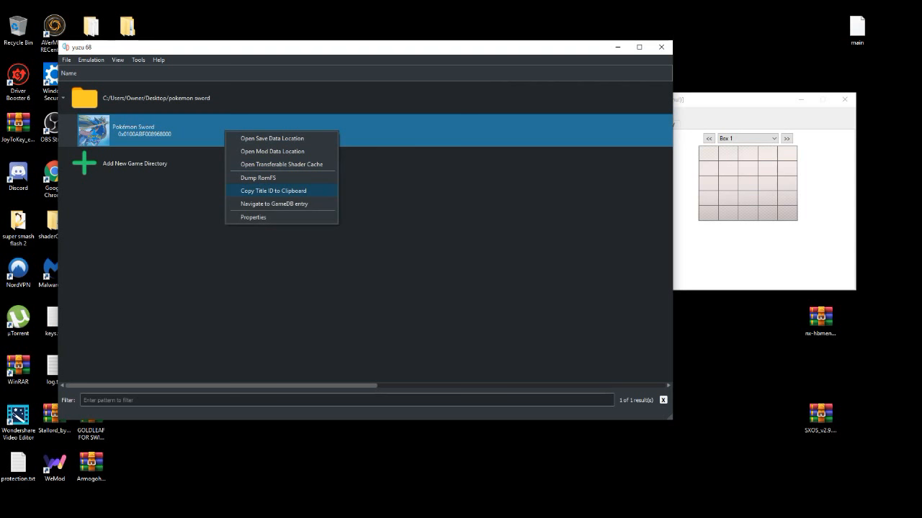
pyautogui.moveTo(273, 151)
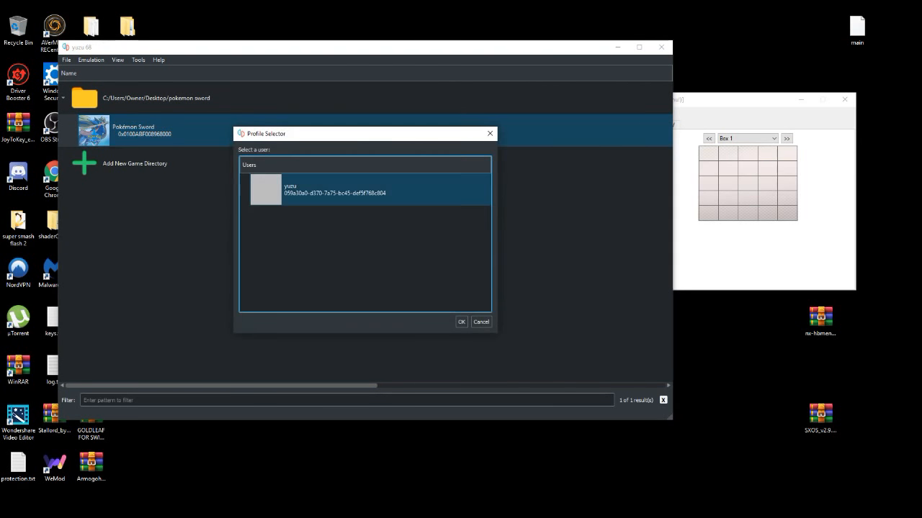
pyautogui.click(460, 323)
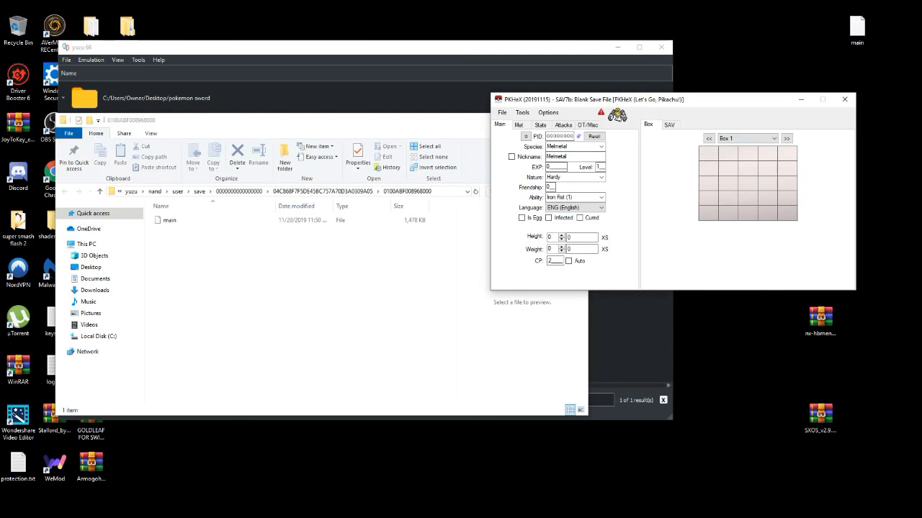
# Step: Load the 'main' save file into PKHeX
pyautogui.click(170, 219)
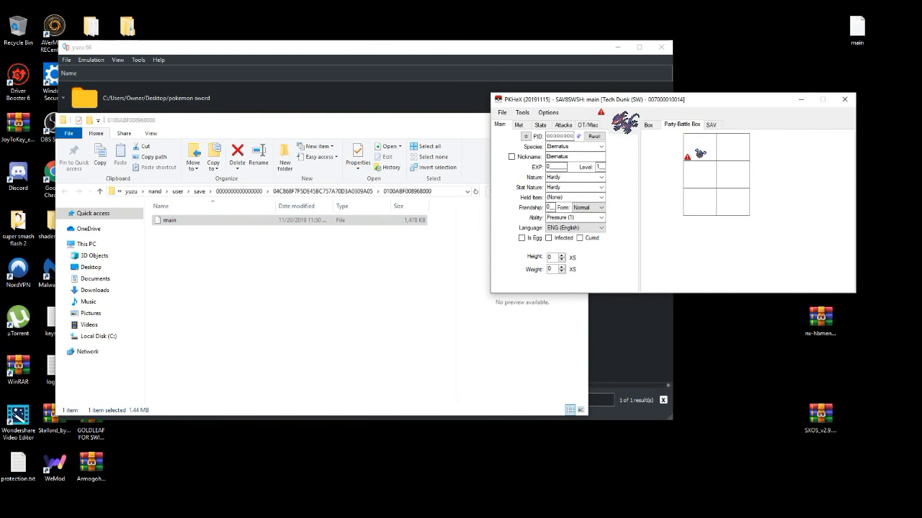
# Step: Delete Eternatus from the party and choose Incineroar as the species
pyautogui.rightClick(698, 151)
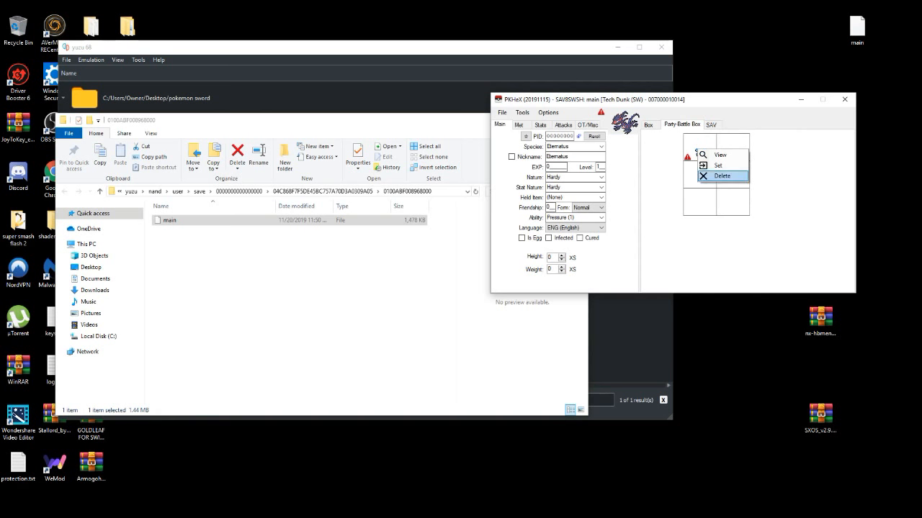
pyautogui.click(720, 176)
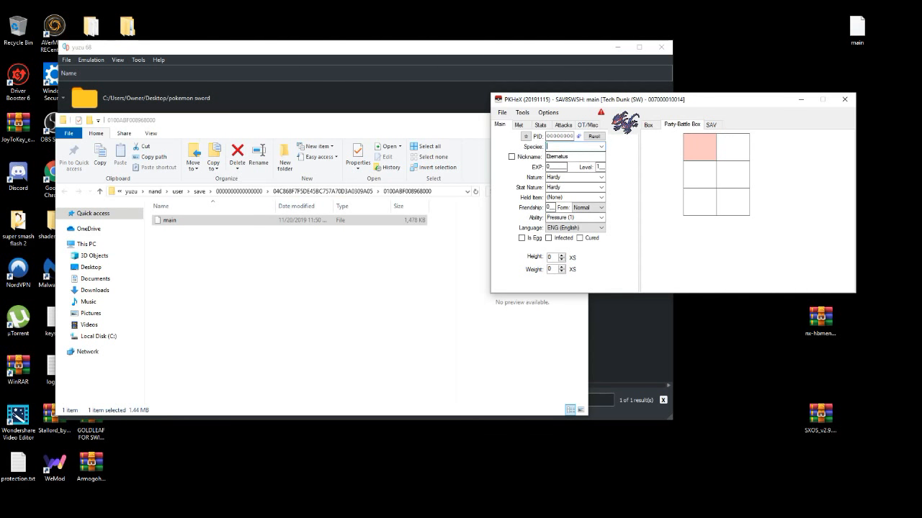
pyautogui.click(599, 146)
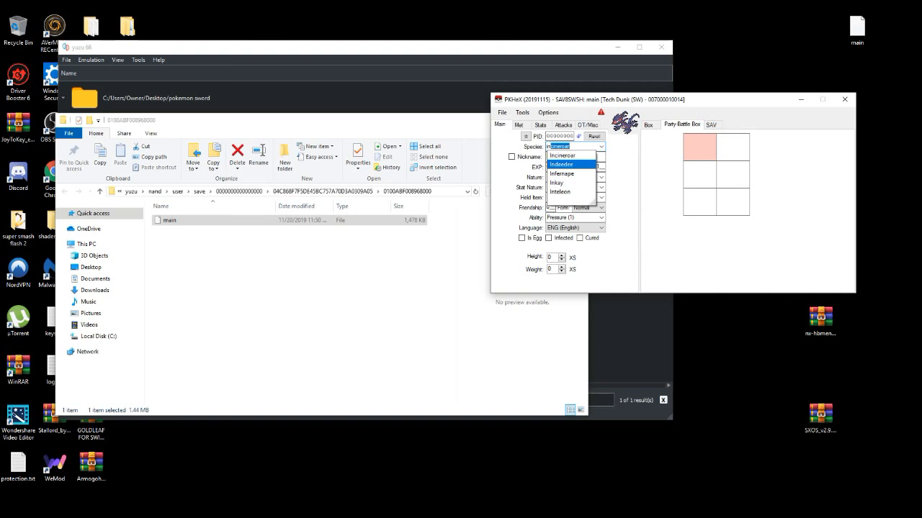
pyautogui.click(562, 156)
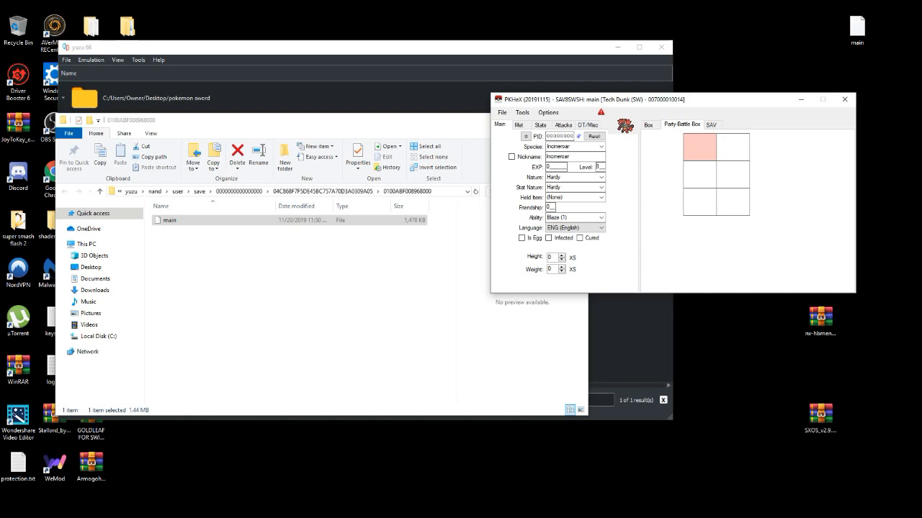
# Step: Enter 742 and set the Incineroar's experience to 1059860
pyautogui.write('742')
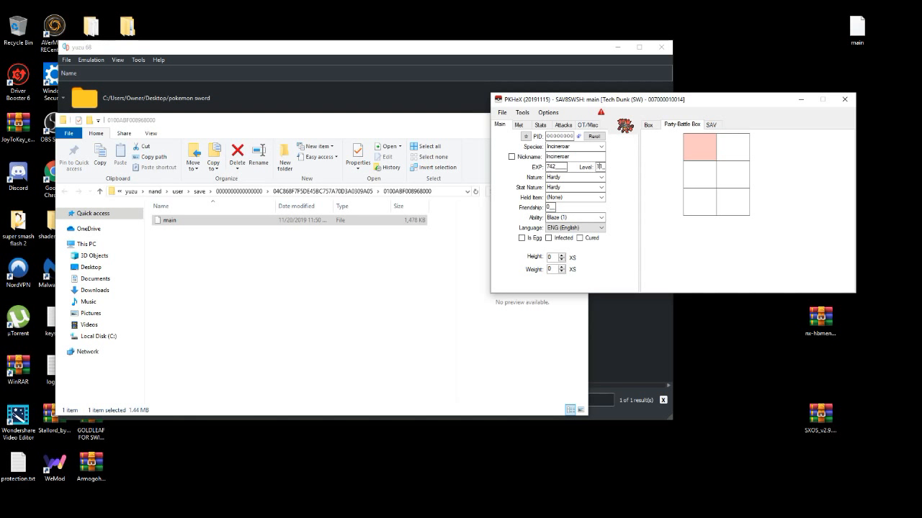
pyautogui.write('1059860')
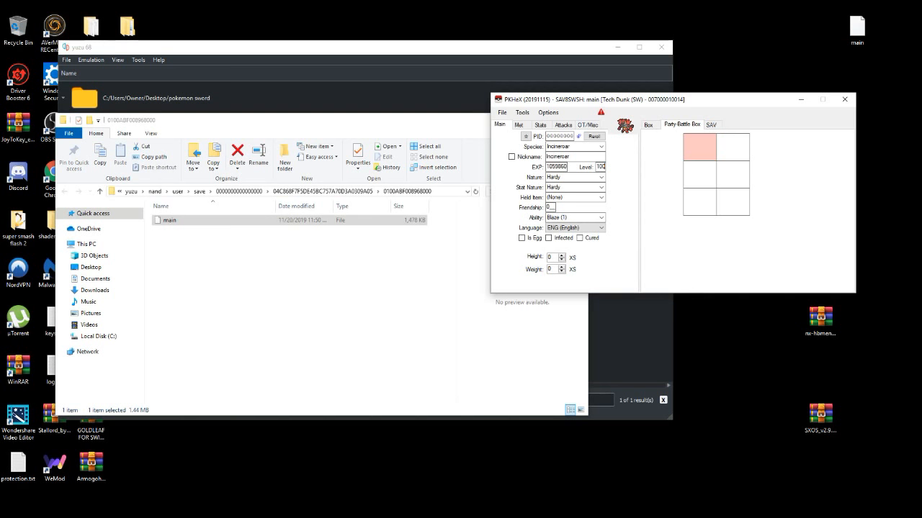
# Step: Set the first two moves to Stomping Tantrum and Hyper Beam
pyautogui.click(563, 123)
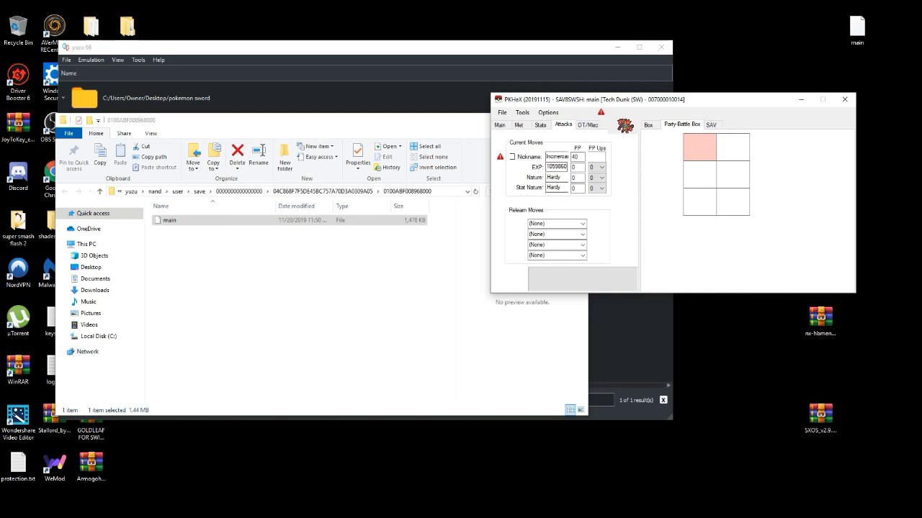
pyautogui.click(557, 155)
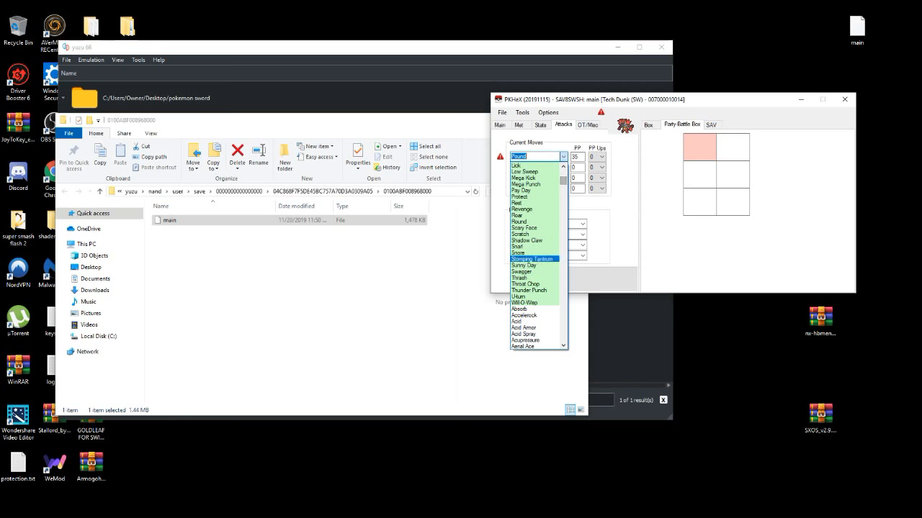
pyautogui.click(534, 259)
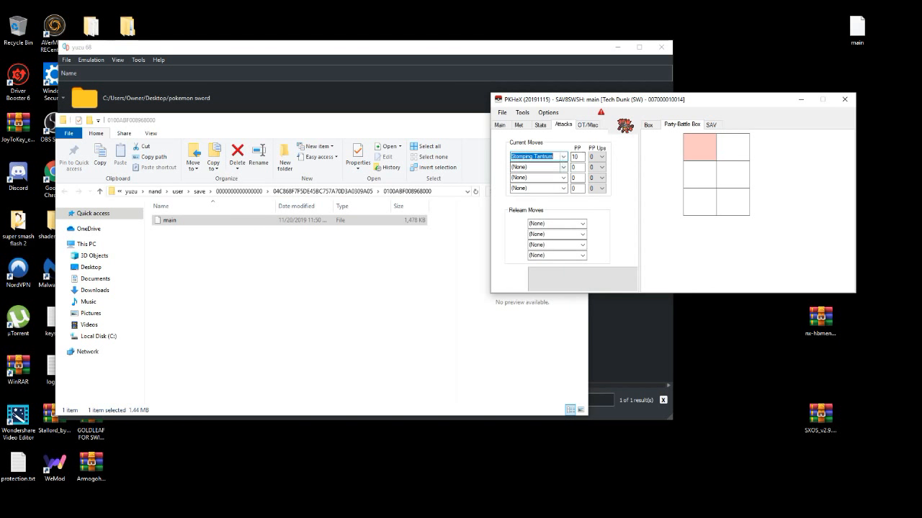
pyautogui.click(565, 167)
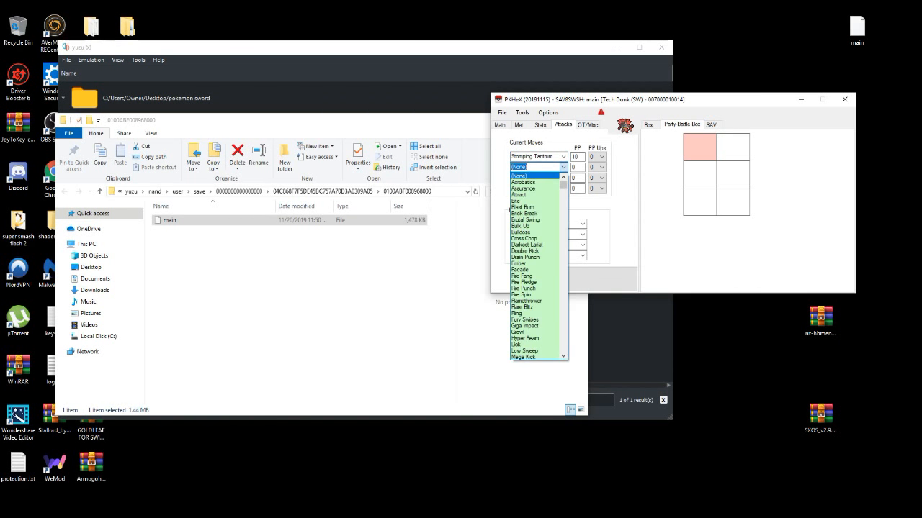
pyautogui.scroll(-3)
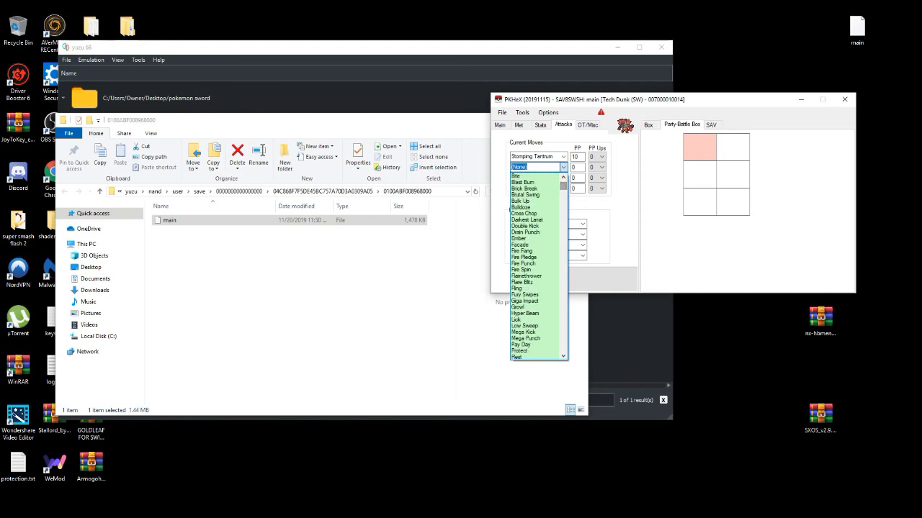
pyautogui.click(524, 307)
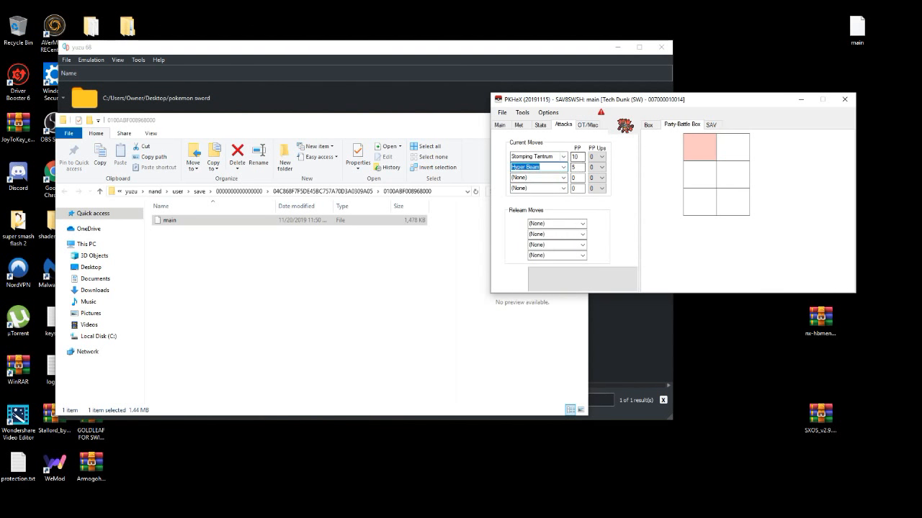
# Step: Set the third move to Flamethrower and pick a fourth move from the list
pyautogui.click(565, 177)
pyautogui.write('Flamethrower')
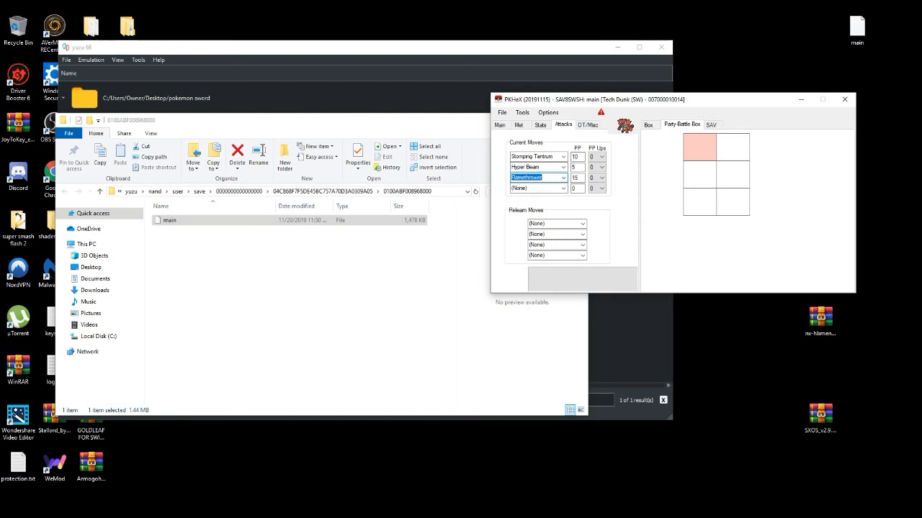
pyautogui.click(564, 187)
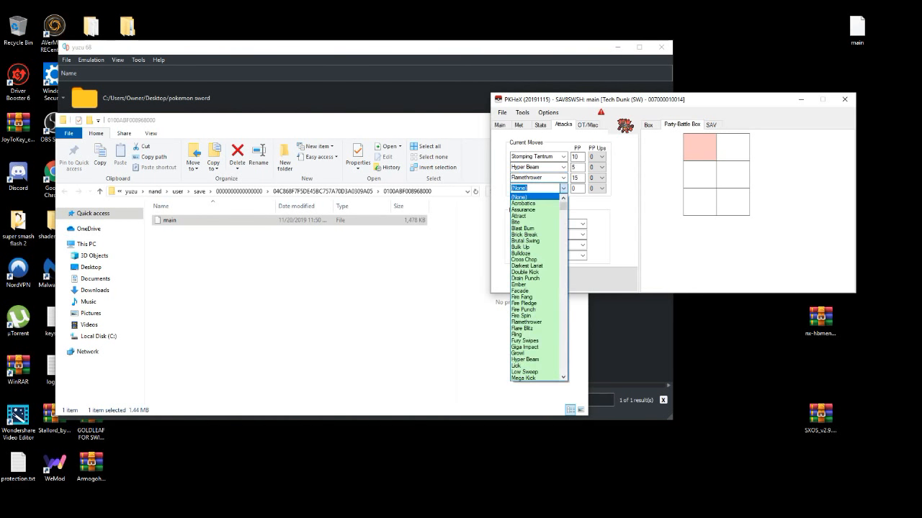
pyautogui.scroll(-3)
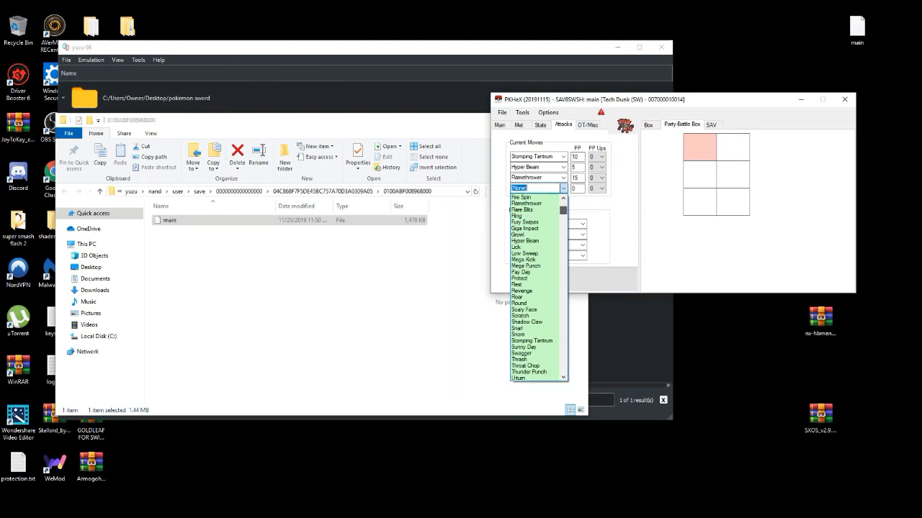
pyautogui.scroll(-3)
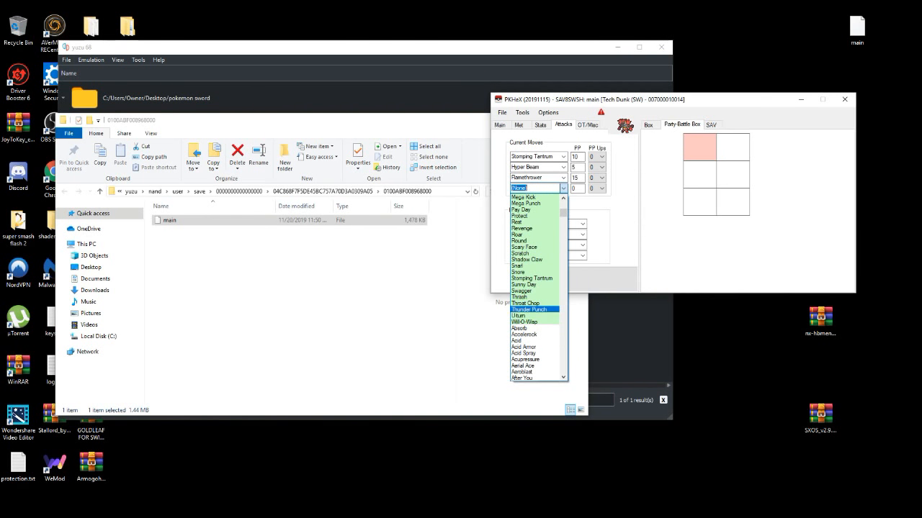
pyautogui.click(526, 302)
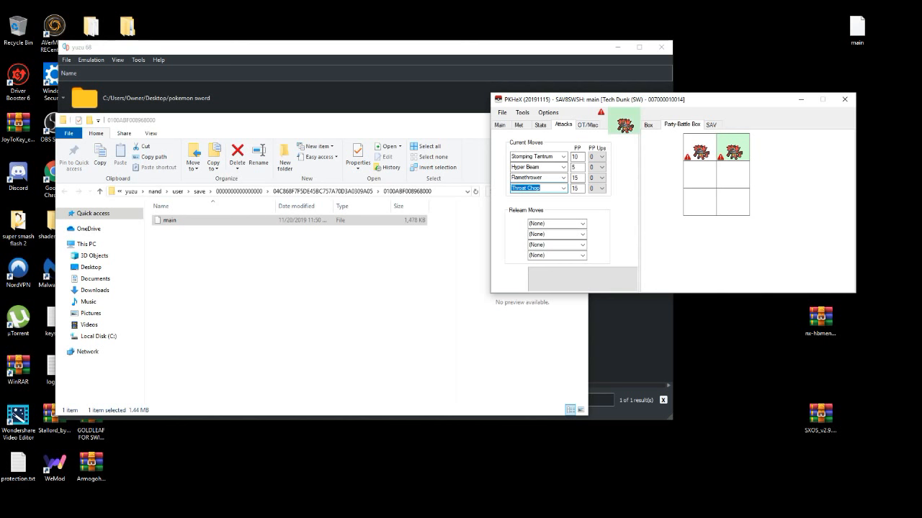
pyautogui.moveTo(623, 124)
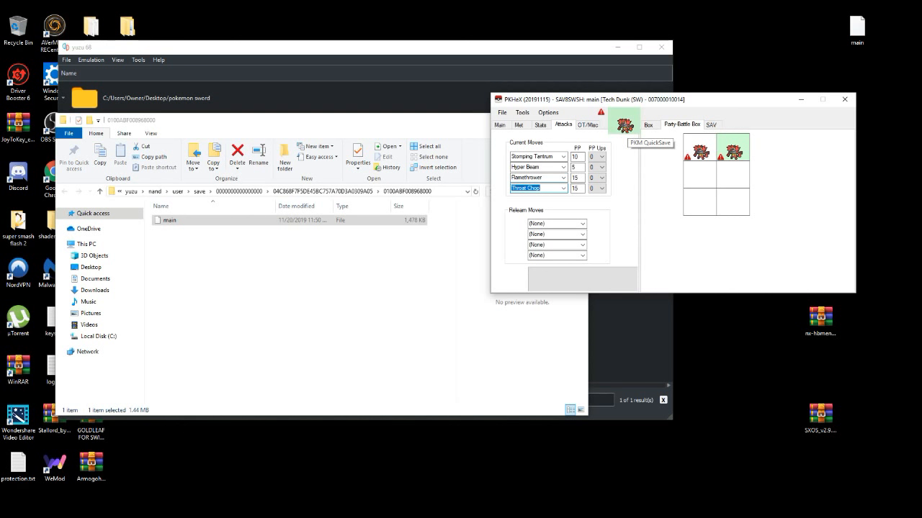
pyautogui.moveTo(623, 118)
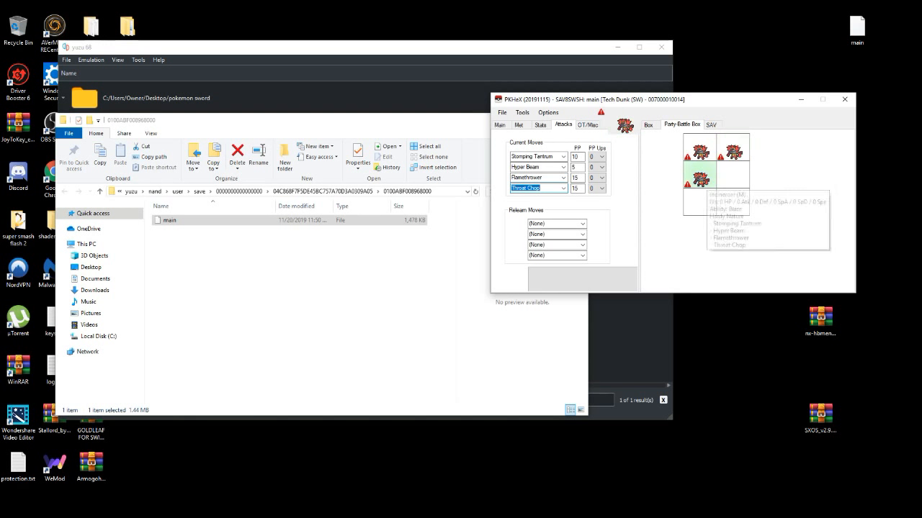
# Step: Delete the extra Incineroar from the third party slot and return to main details
pyautogui.rightClick(703, 173)
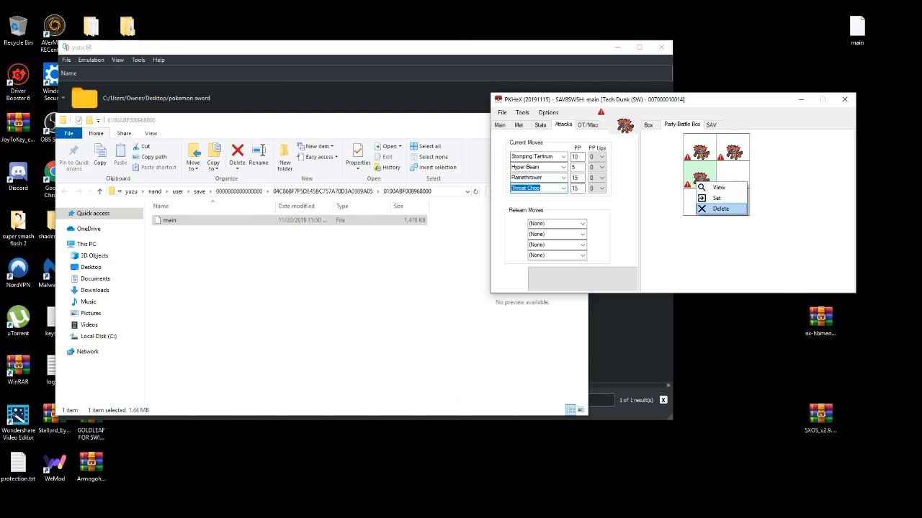
pyautogui.click(720, 208)
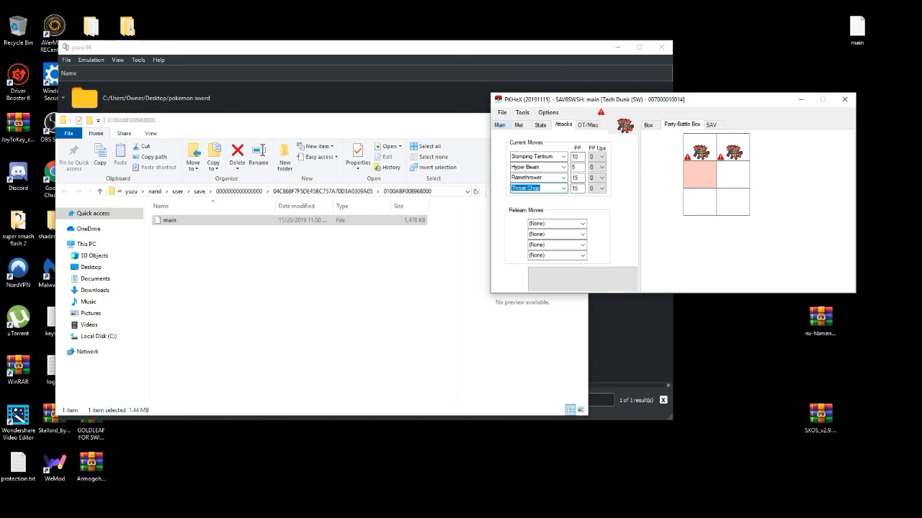
pyautogui.click(500, 124)
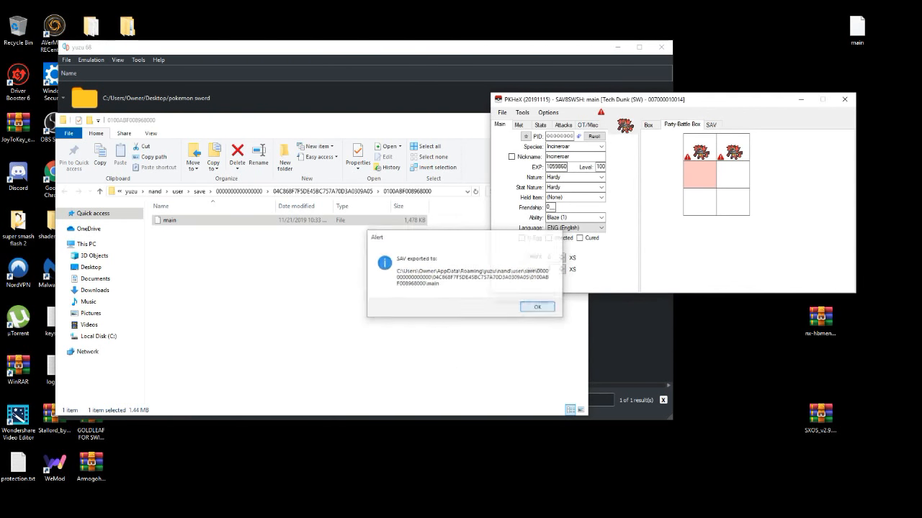
# Step: Dismiss the 'SAV exported to' confirmation message
pyautogui.click(536, 306)
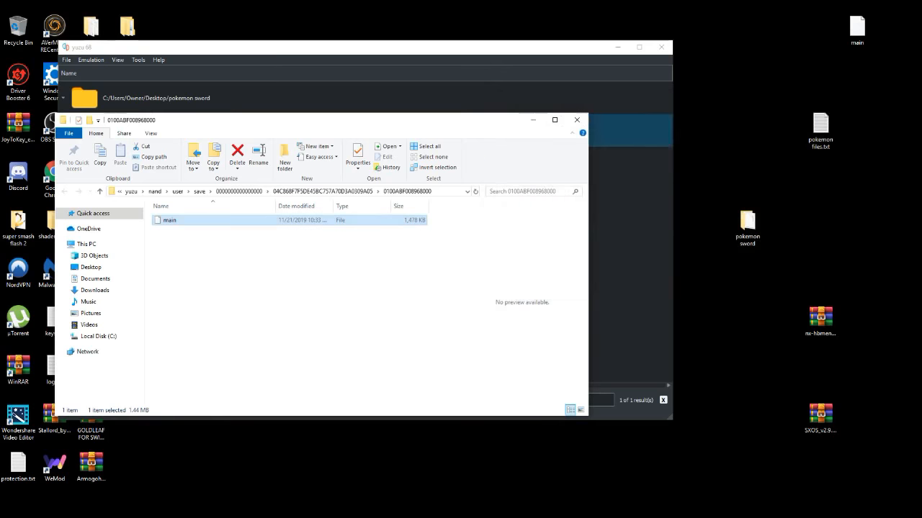